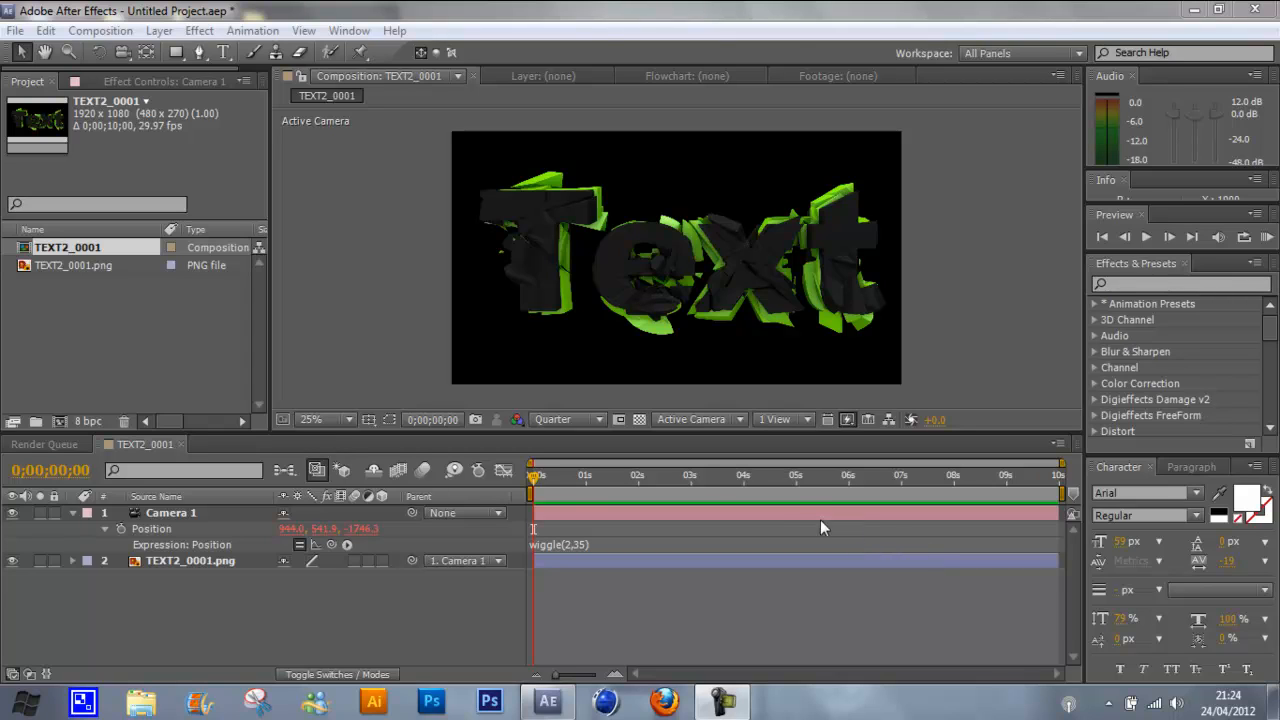
pyautogui.moveTo(698, 538)
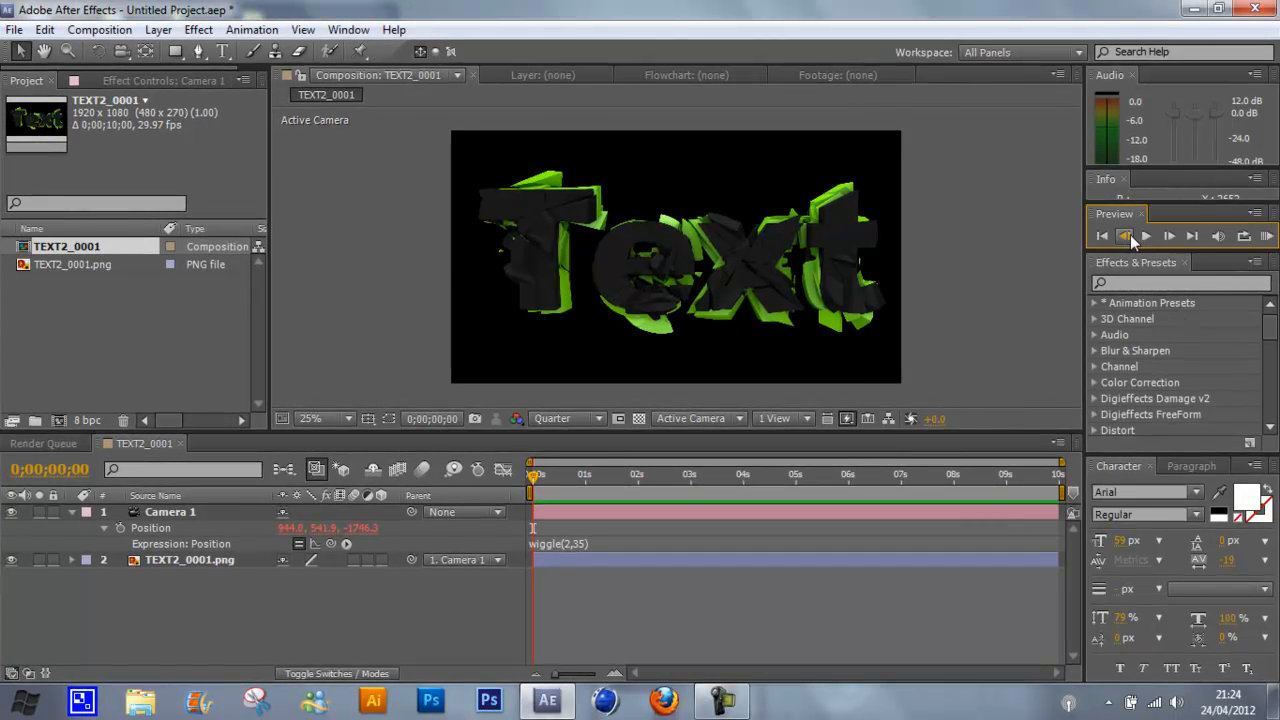
# Preview the camera shake and scrub through the animation to watch it
pyautogui.click(1146, 236)
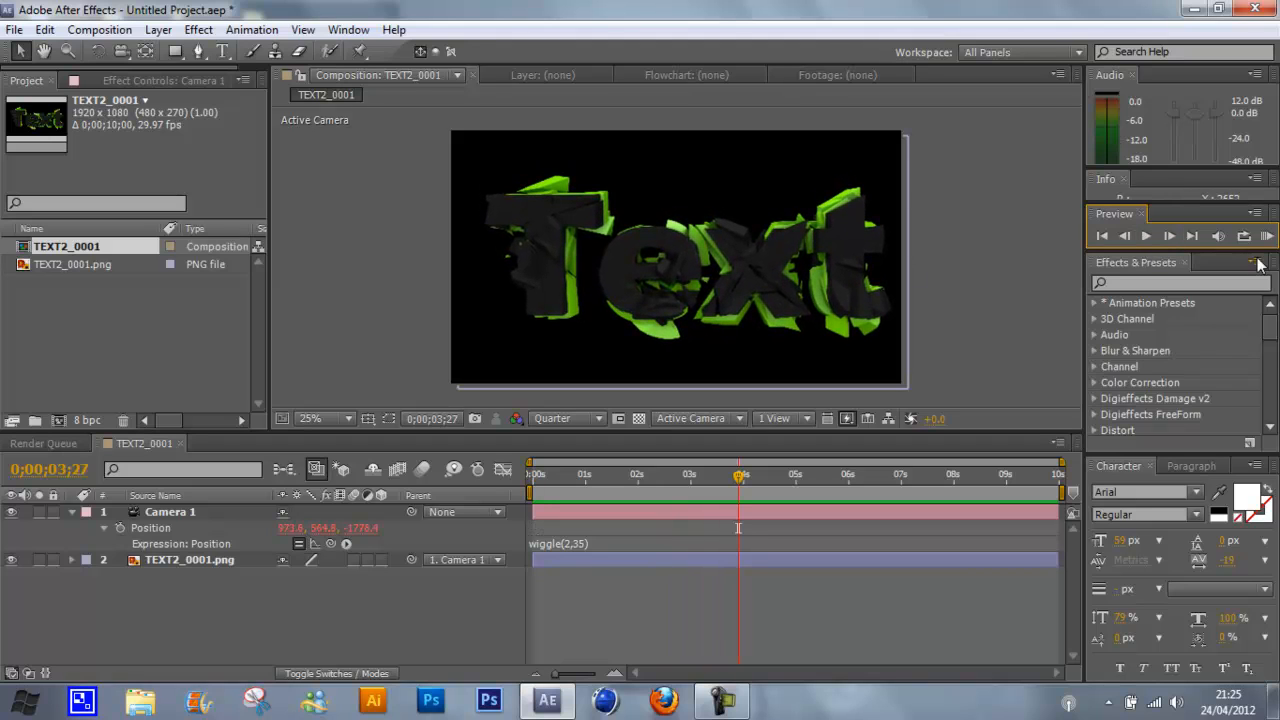
pyautogui.moveTo(890, 404)
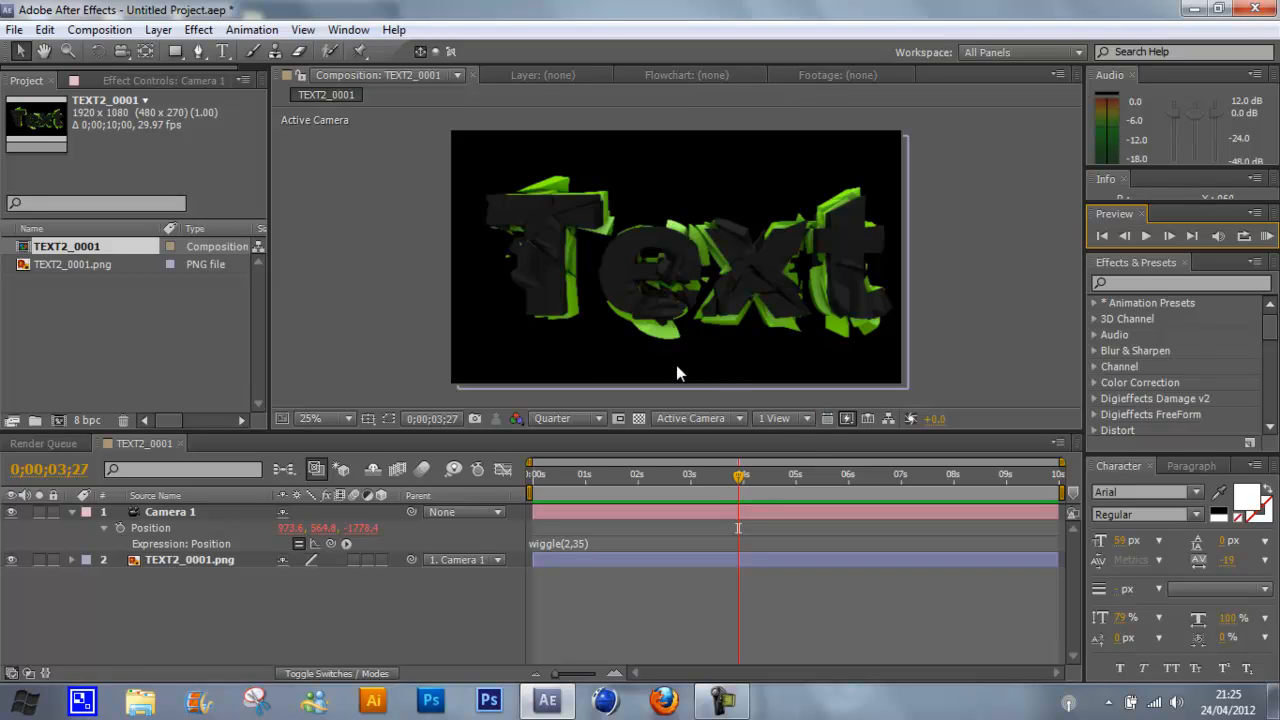
pyautogui.moveTo(744, 418)
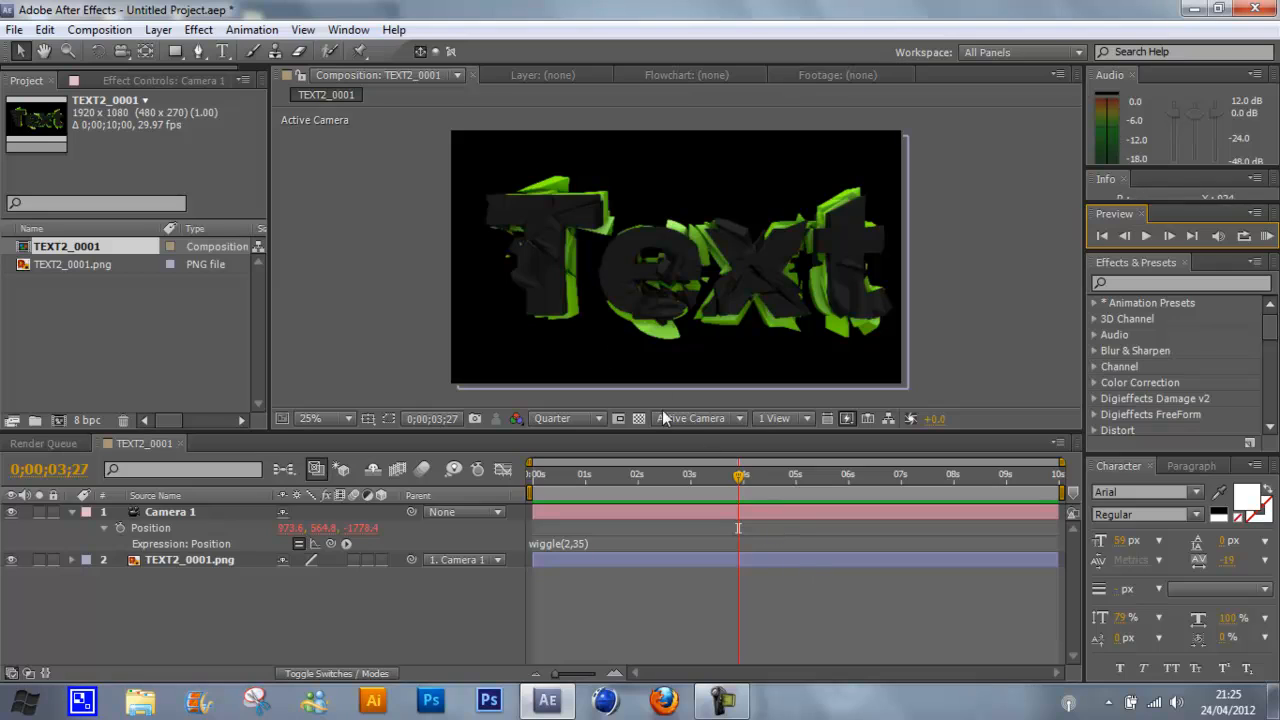
pyautogui.moveTo(480, 350)
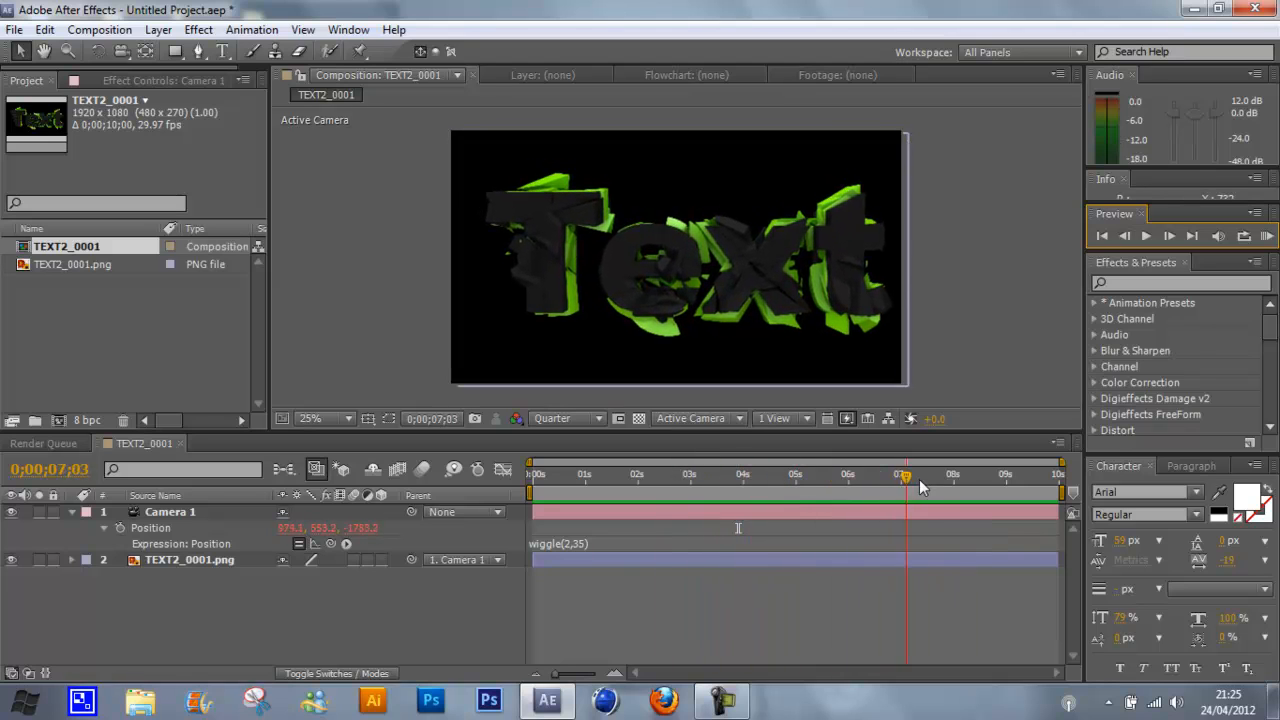
pyautogui.moveTo(904, 476); pyautogui.dragTo(540, 476)
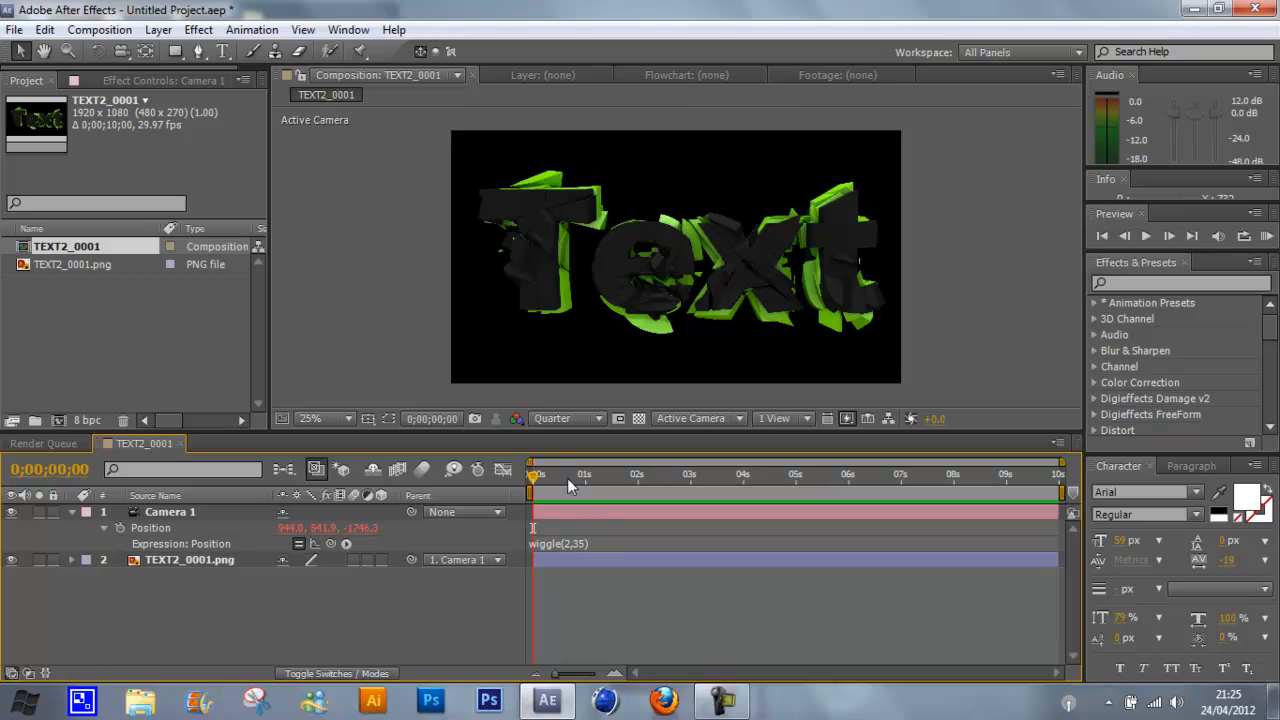
pyautogui.moveTo(220, 630)
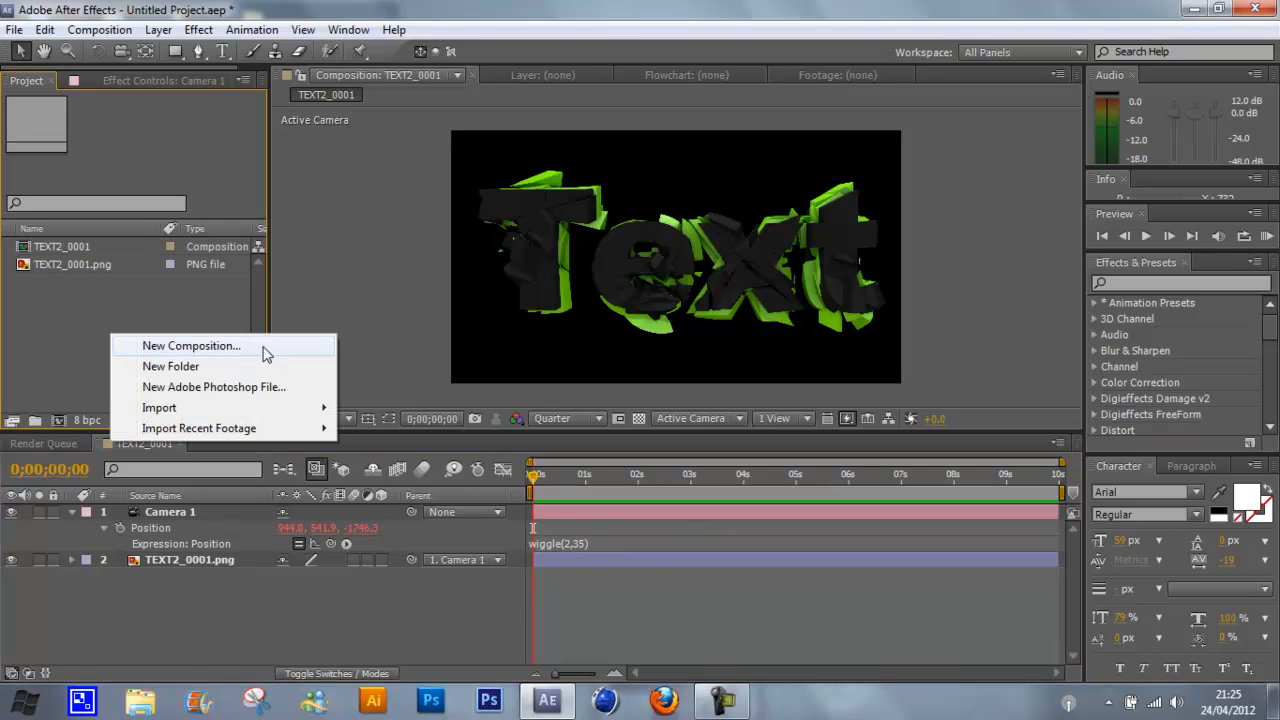
# Create Comp 1 and add the TEXT2_0001.png footage as a layer fitted to the frame
pyautogui.click(192, 344)
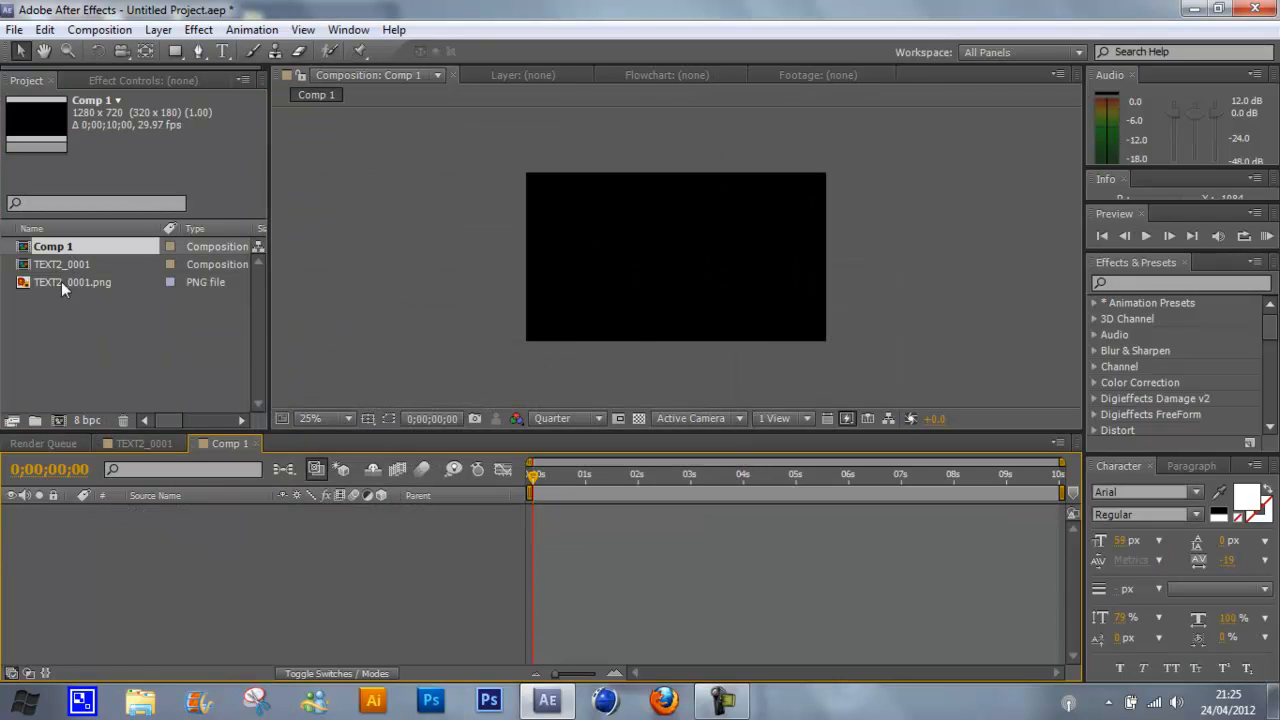
pyautogui.click(76, 280)
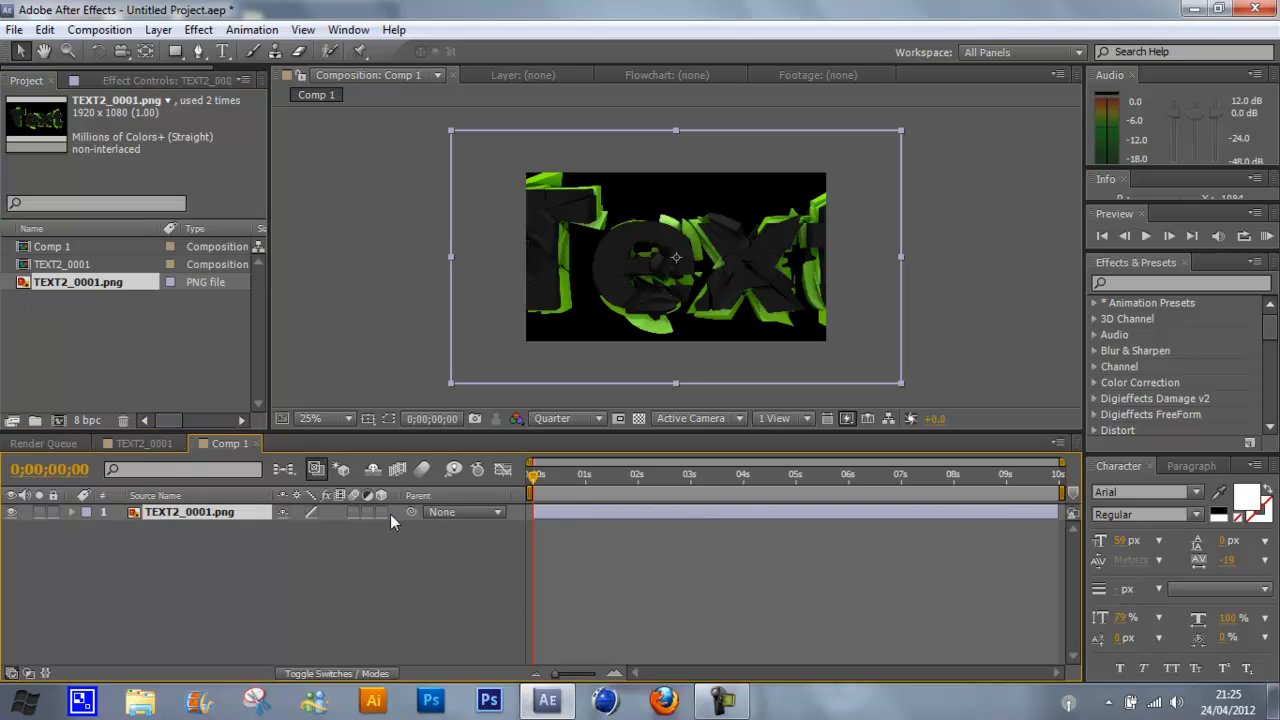
pyautogui.moveTo(496, 460)
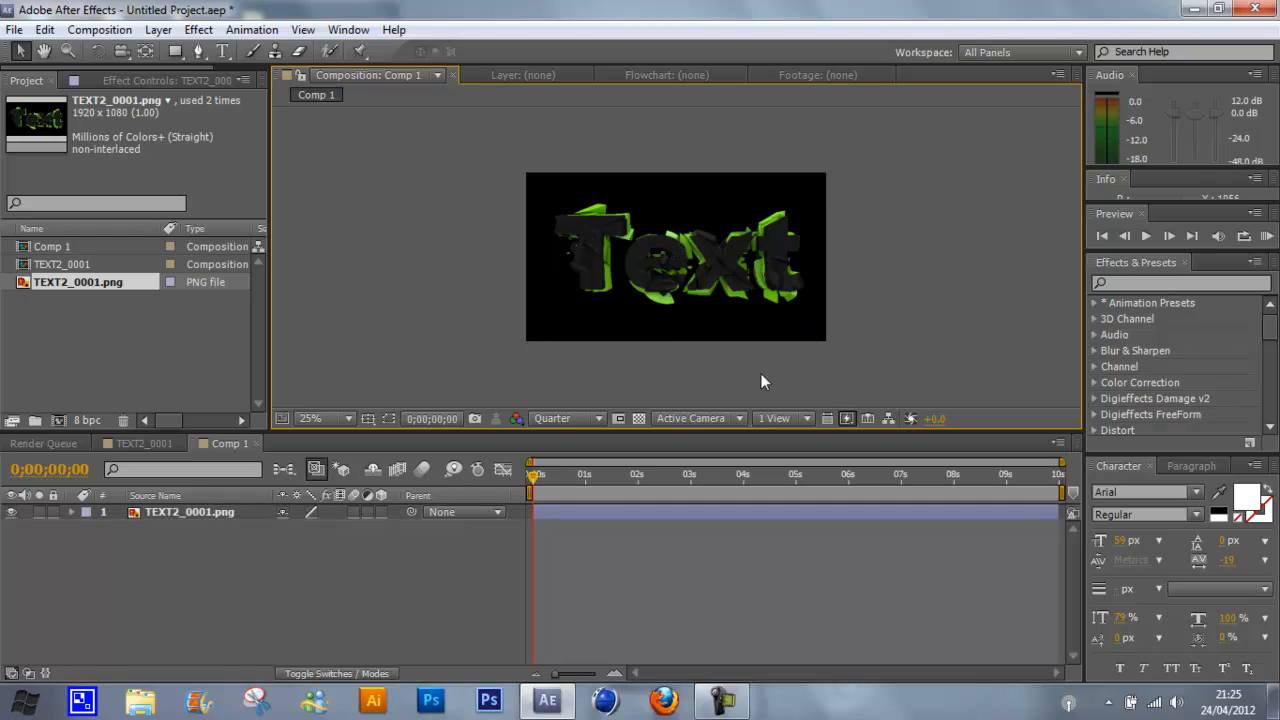
pyautogui.moveTo(536, 190)
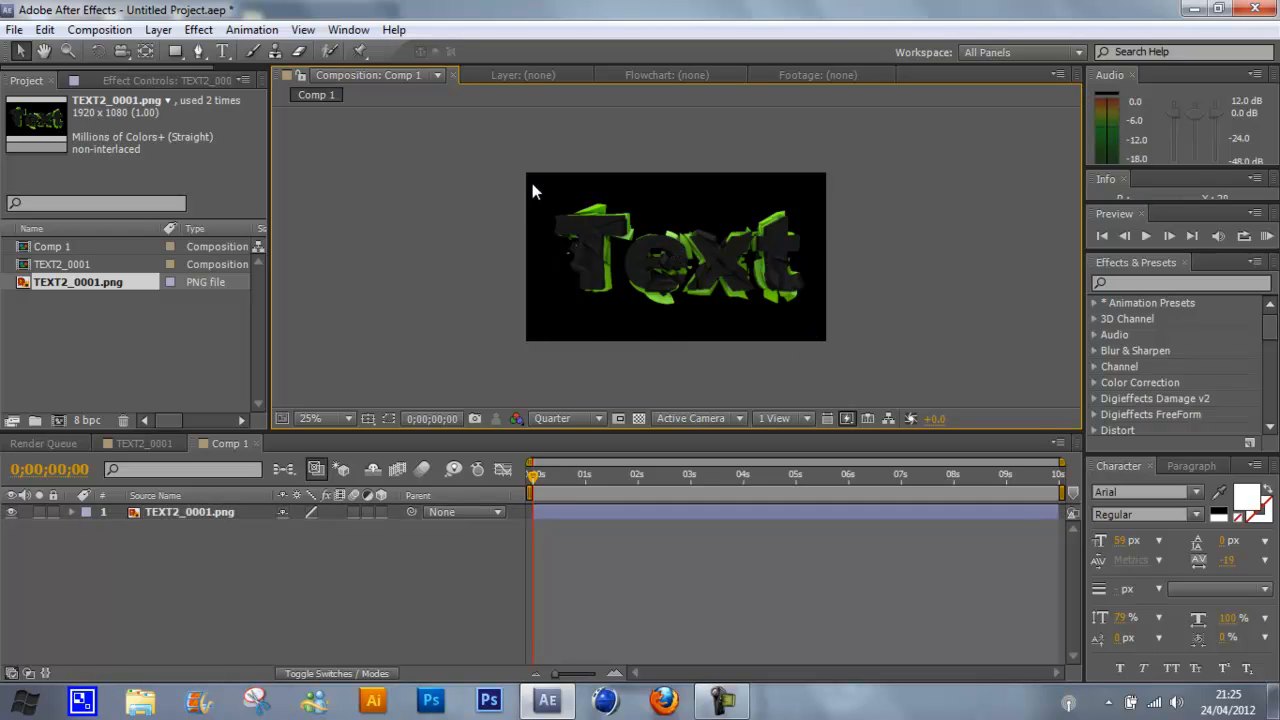
pyautogui.click(188, 512)
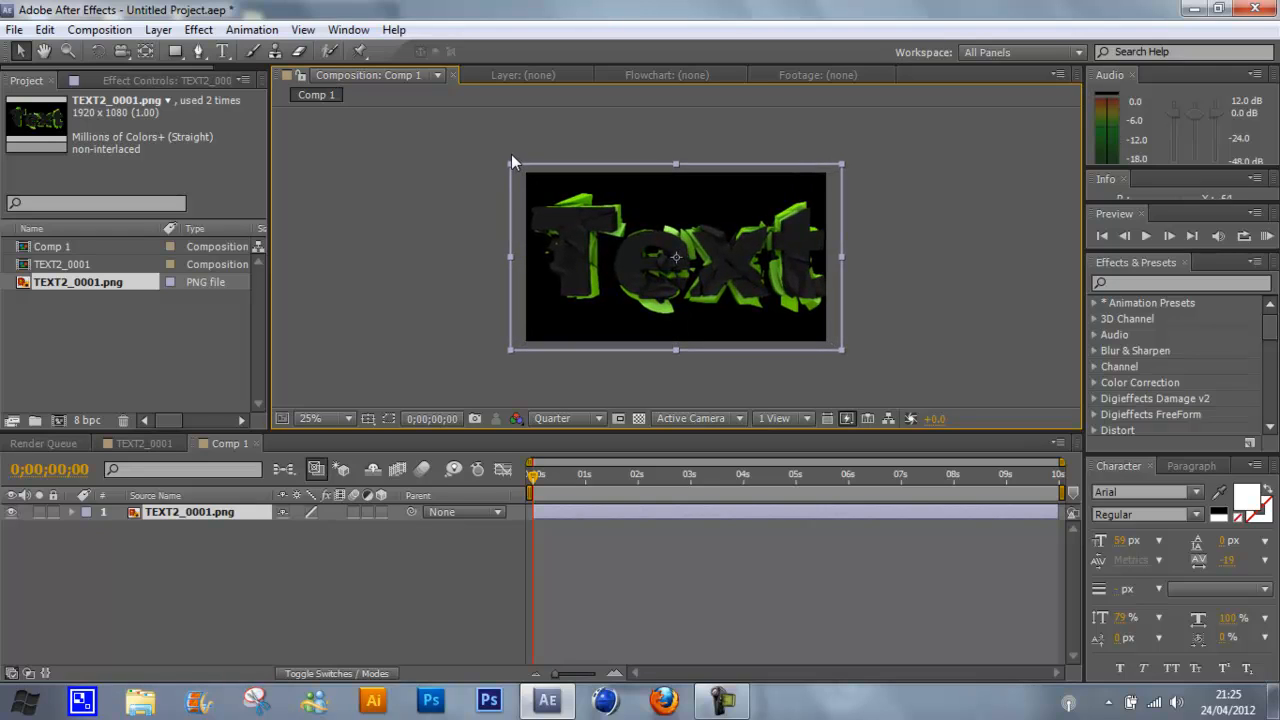
pyautogui.doubleClick(190, 512)
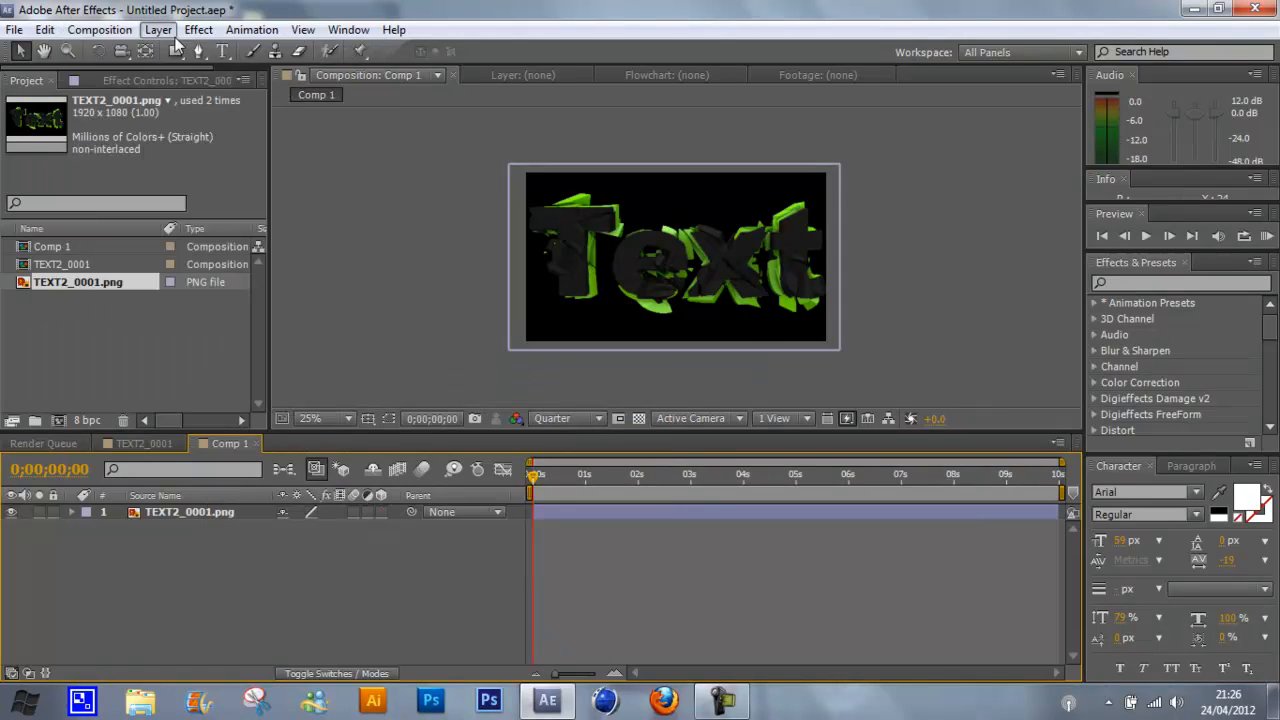
# Add a new two-node Camera 1 with default settings and collapse its properties
pyautogui.click(156, 30)
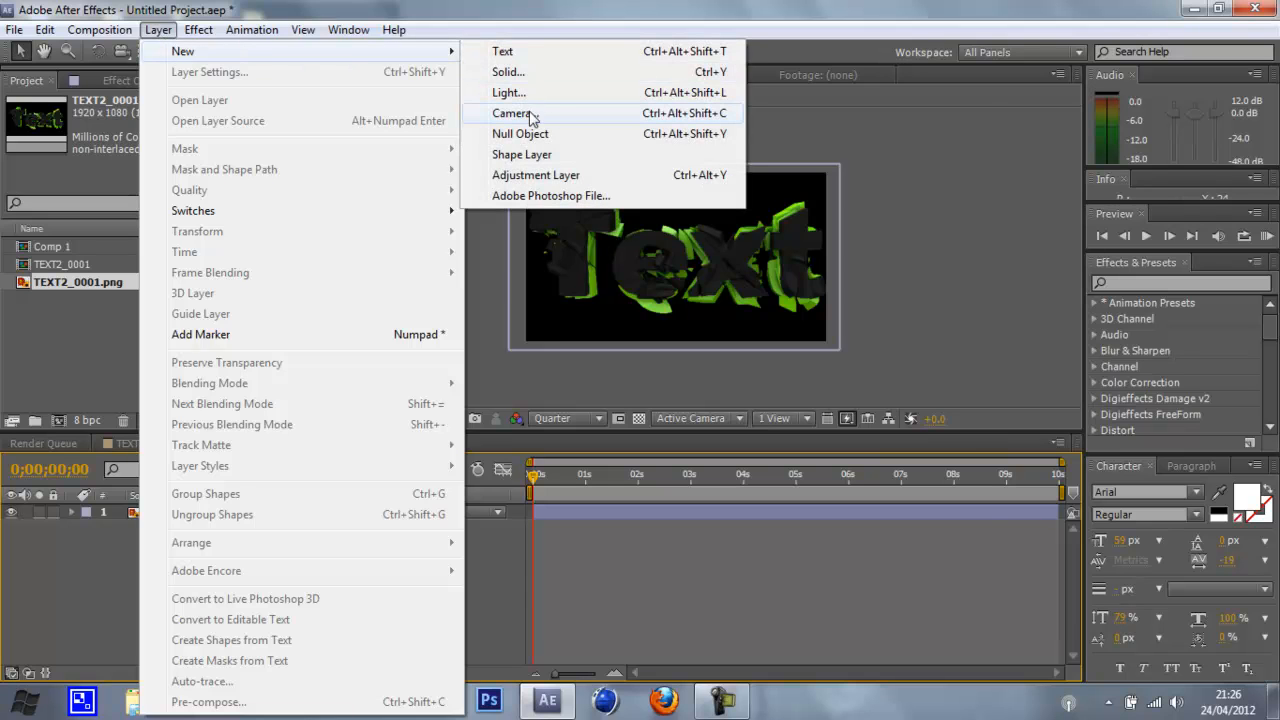
pyautogui.click(512, 112)
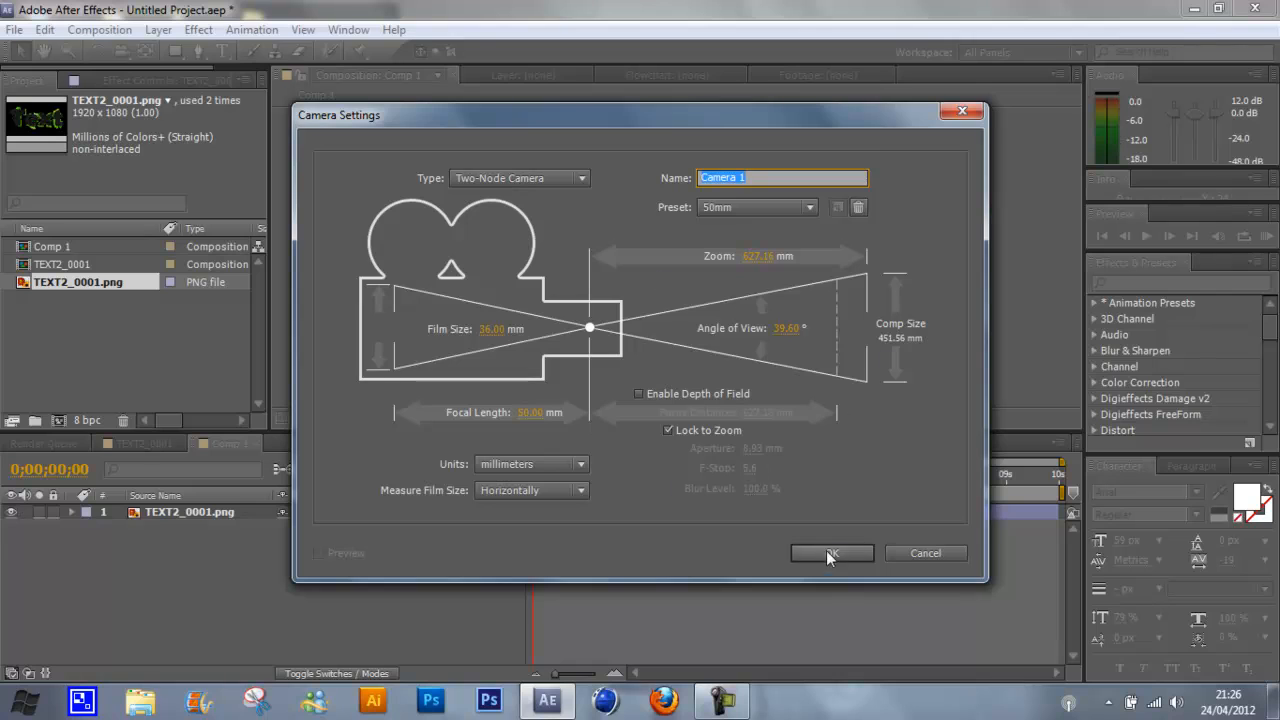
pyautogui.click(832, 552)
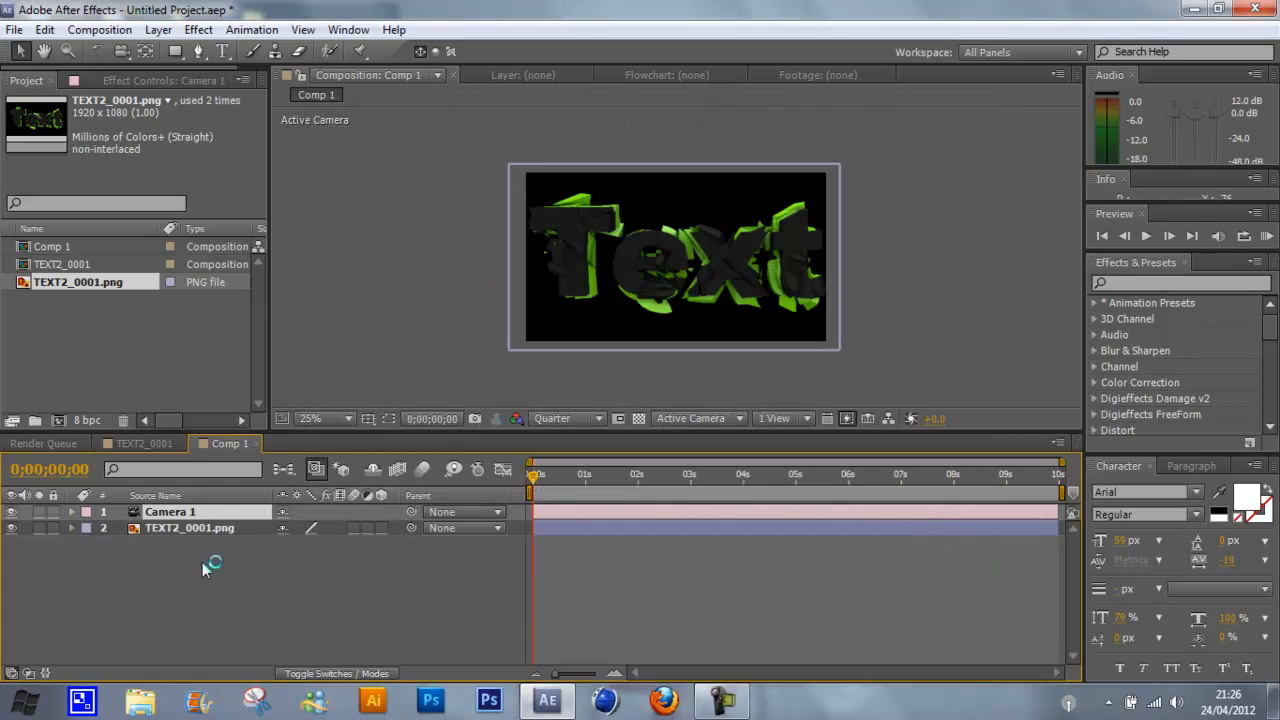
pyautogui.moveTo(178, 520)
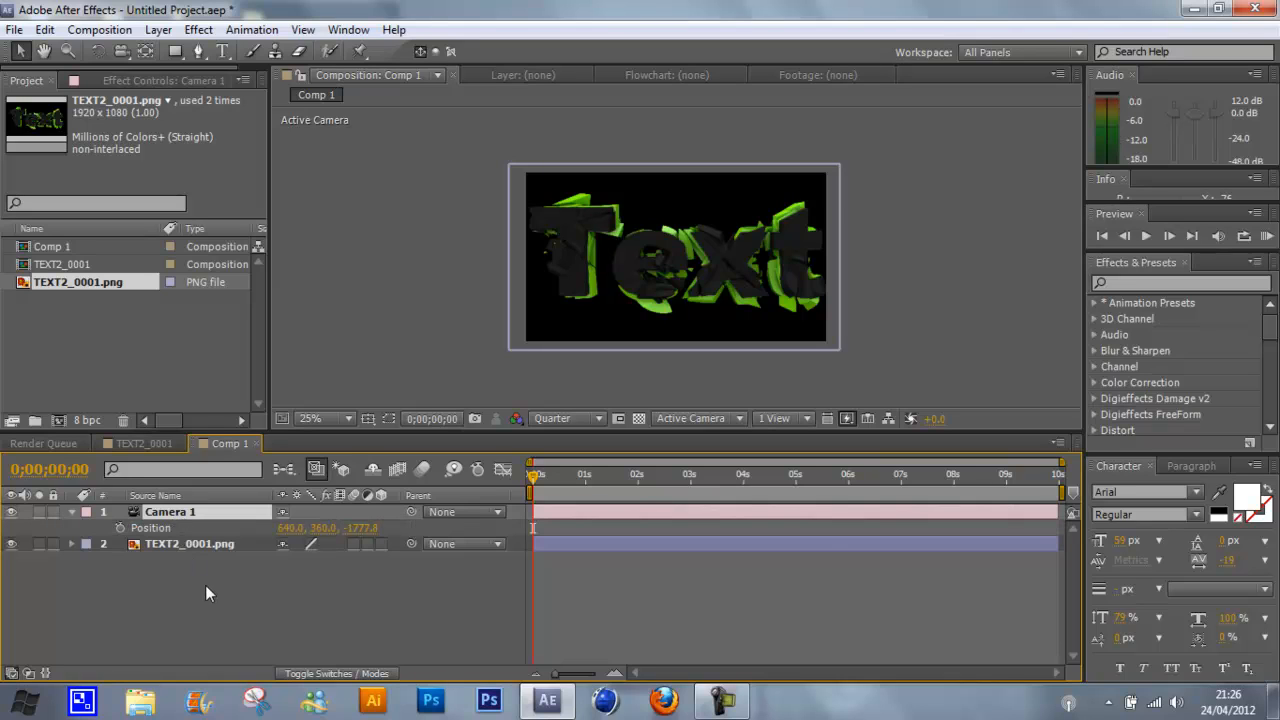
pyautogui.moveTo(194, 578)
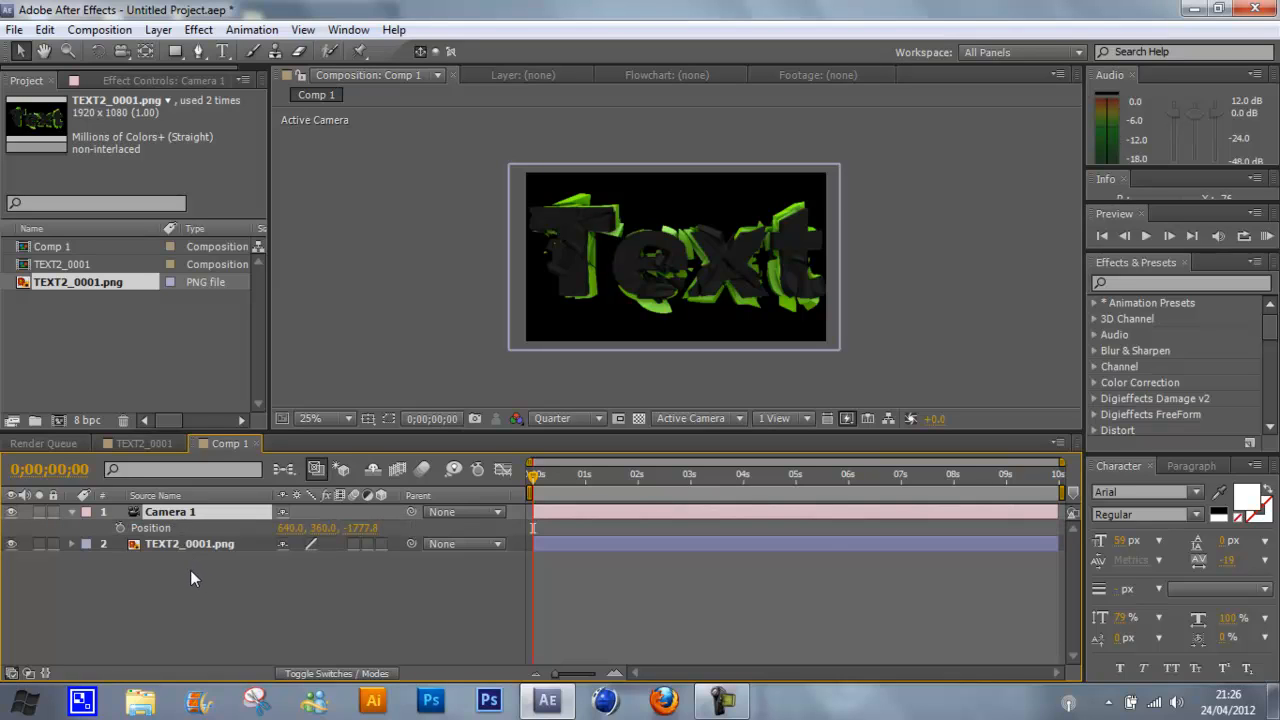
pyautogui.click(72, 512)
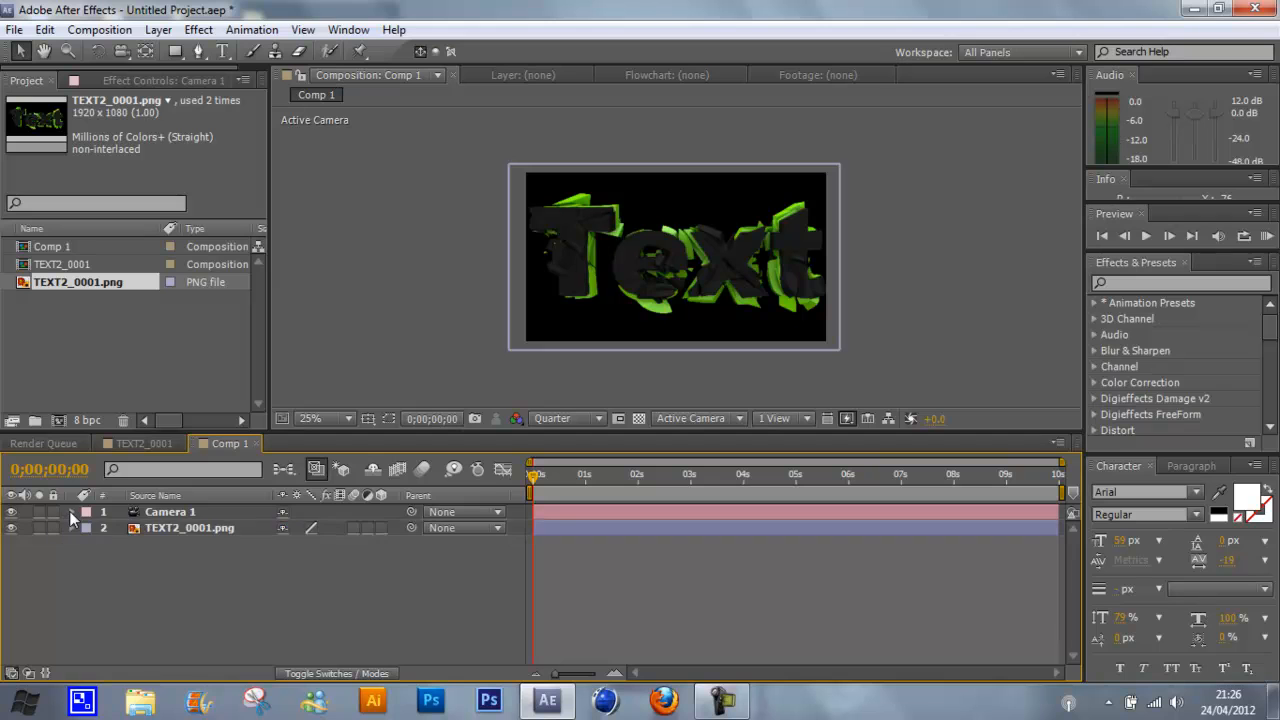
# Give Camera 1's Position the expression wiggle(2,40) for a handheld shake
pyautogui.click(72, 512)
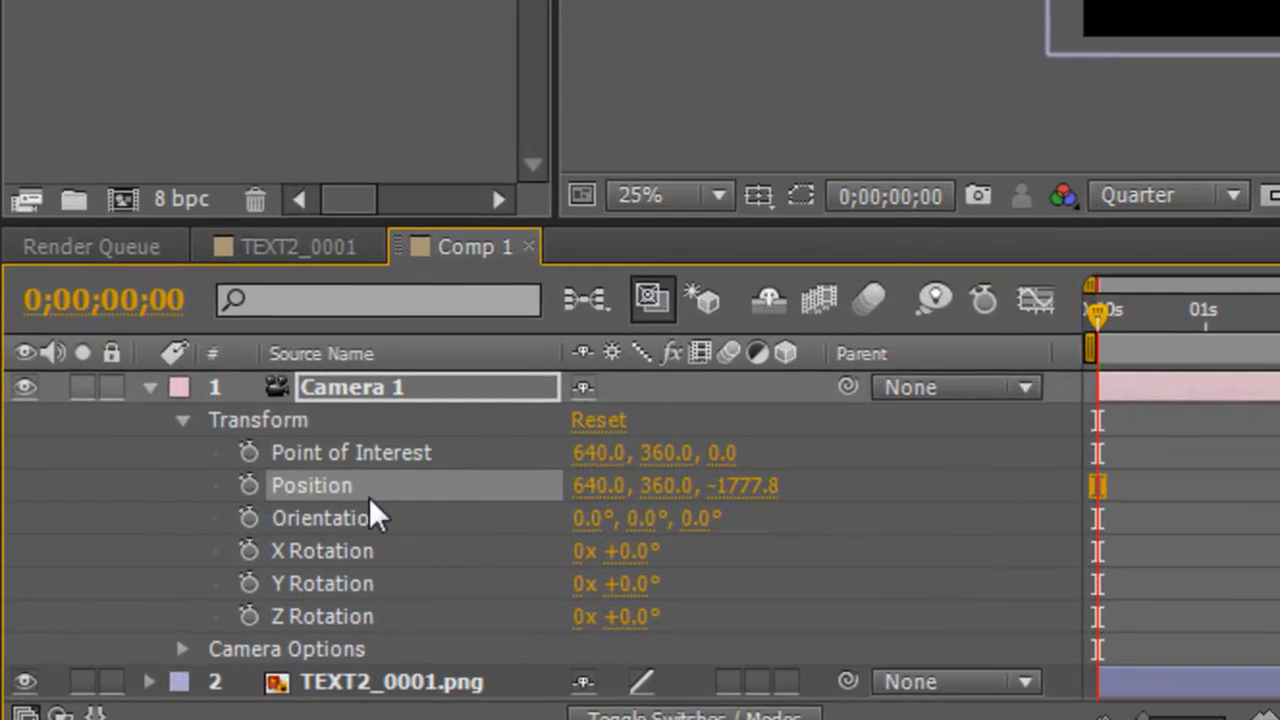
pyautogui.moveTo(248, 486)
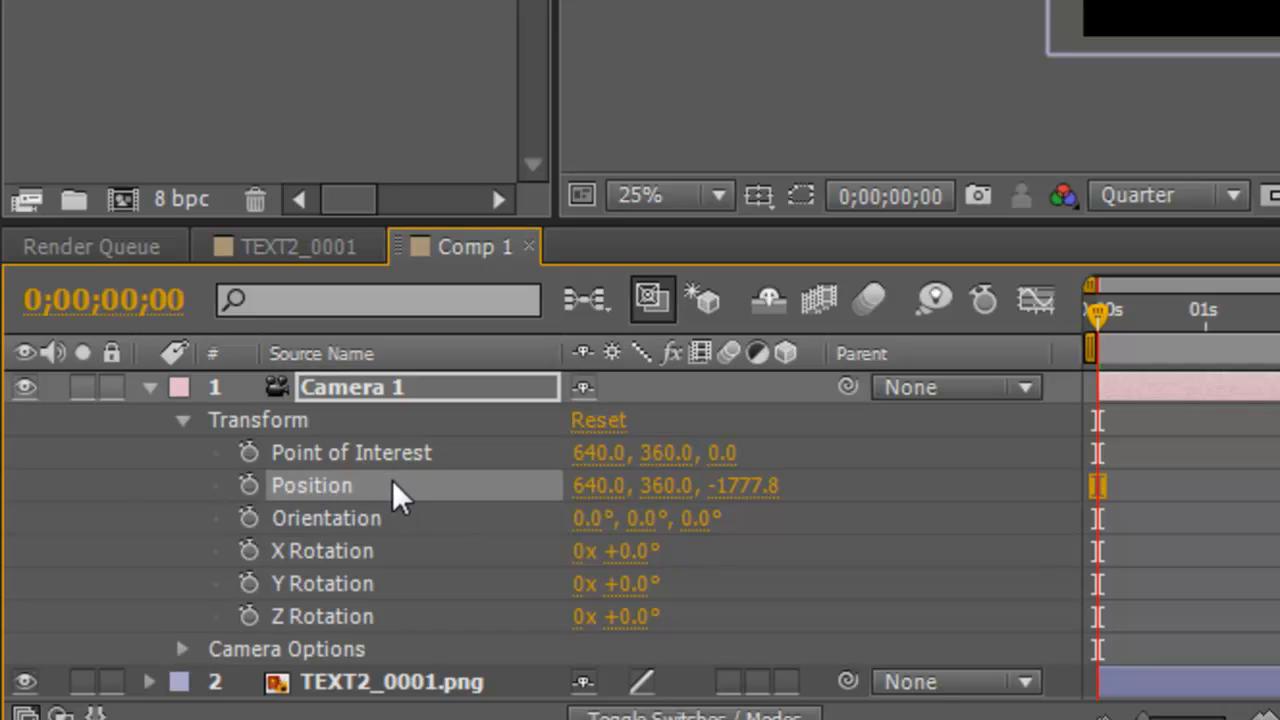
pyautogui.moveTo(250, 504)
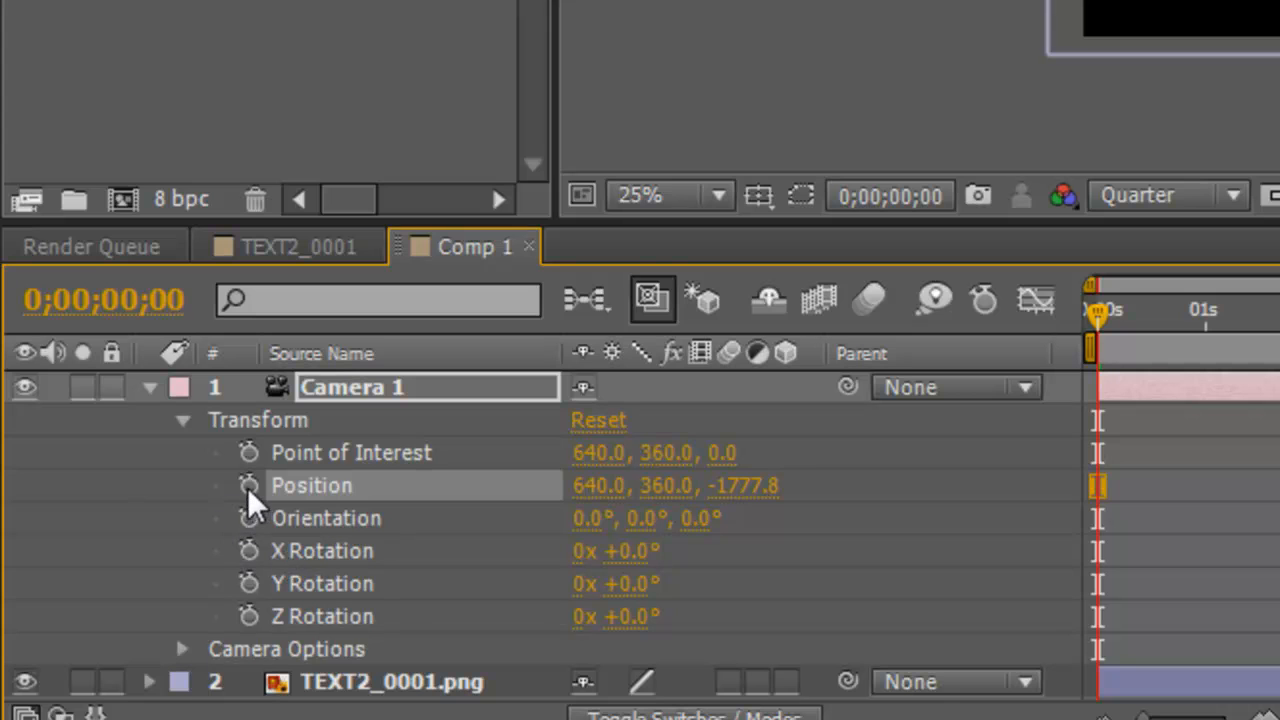
pyautogui.click(248, 486)
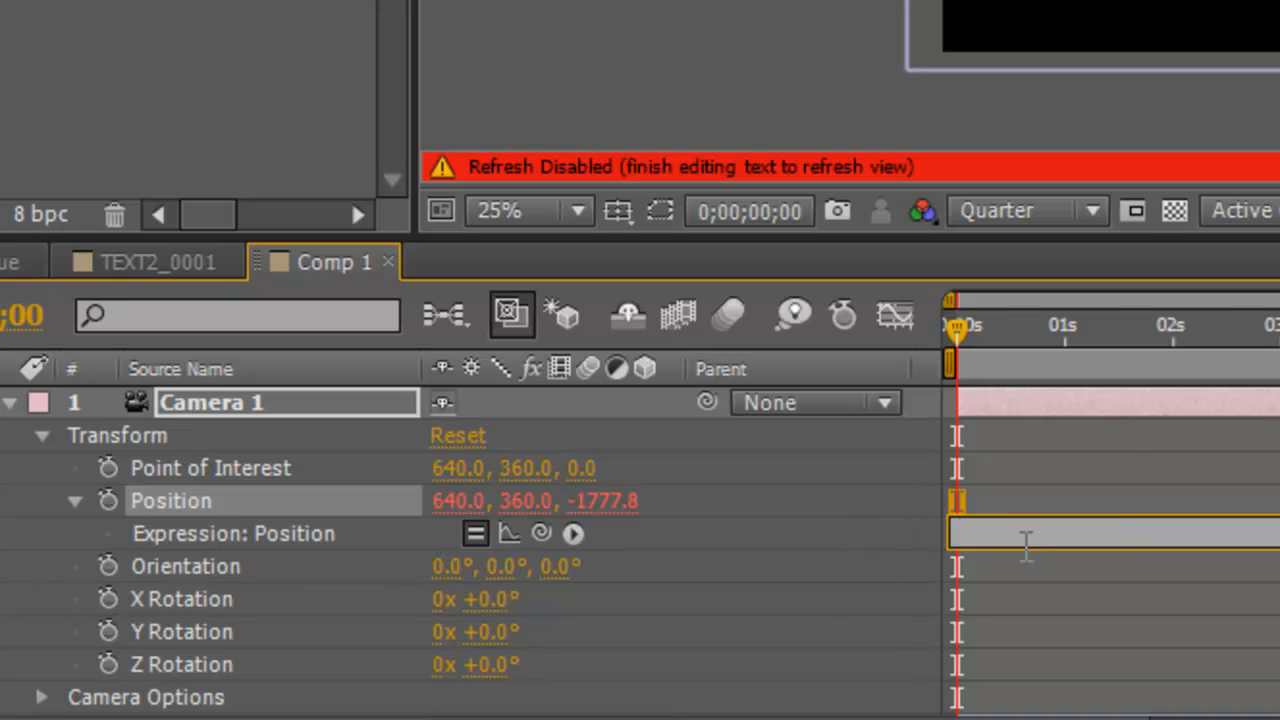
pyautogui.write('wiggle')
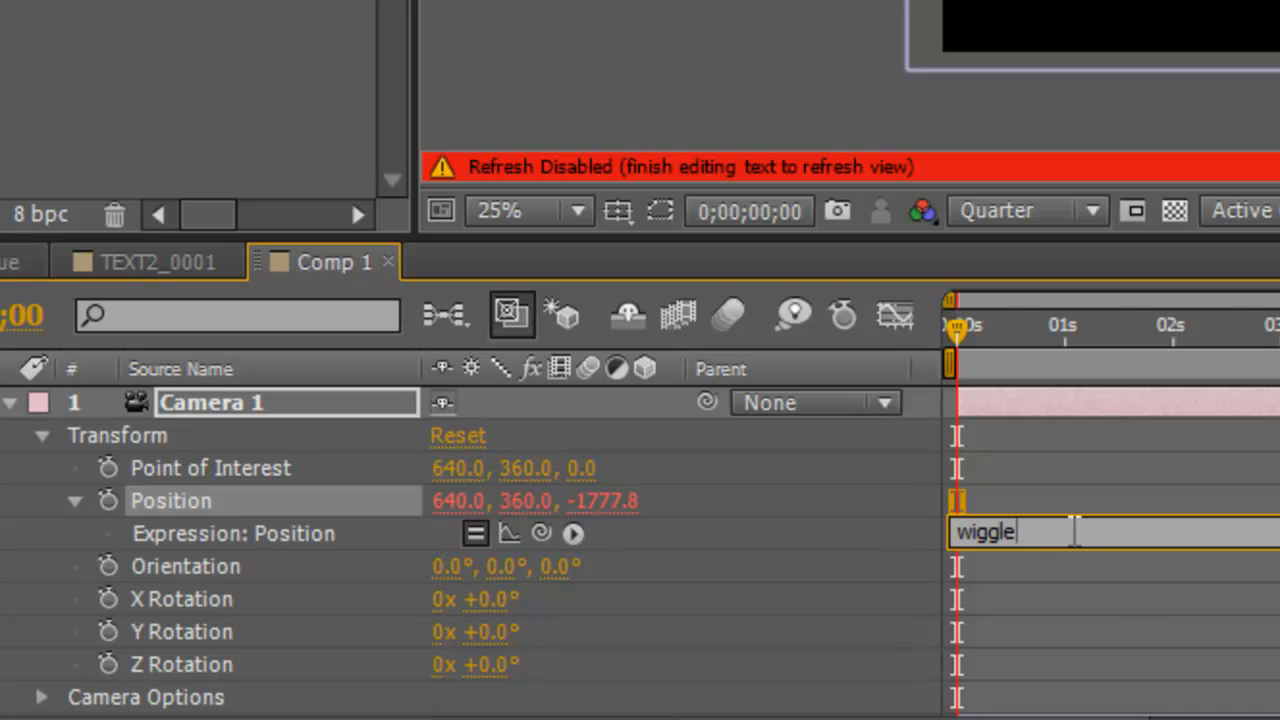
pyautogui.write('(')
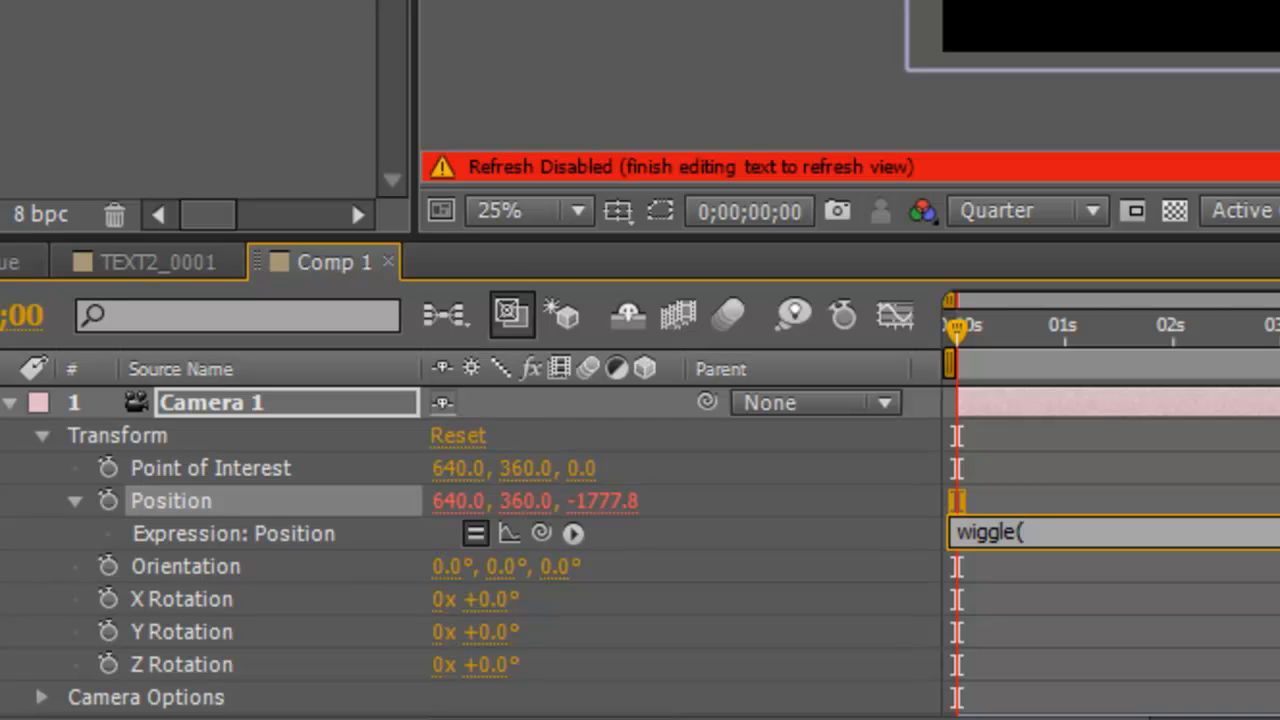
pyautogui.write('2,')
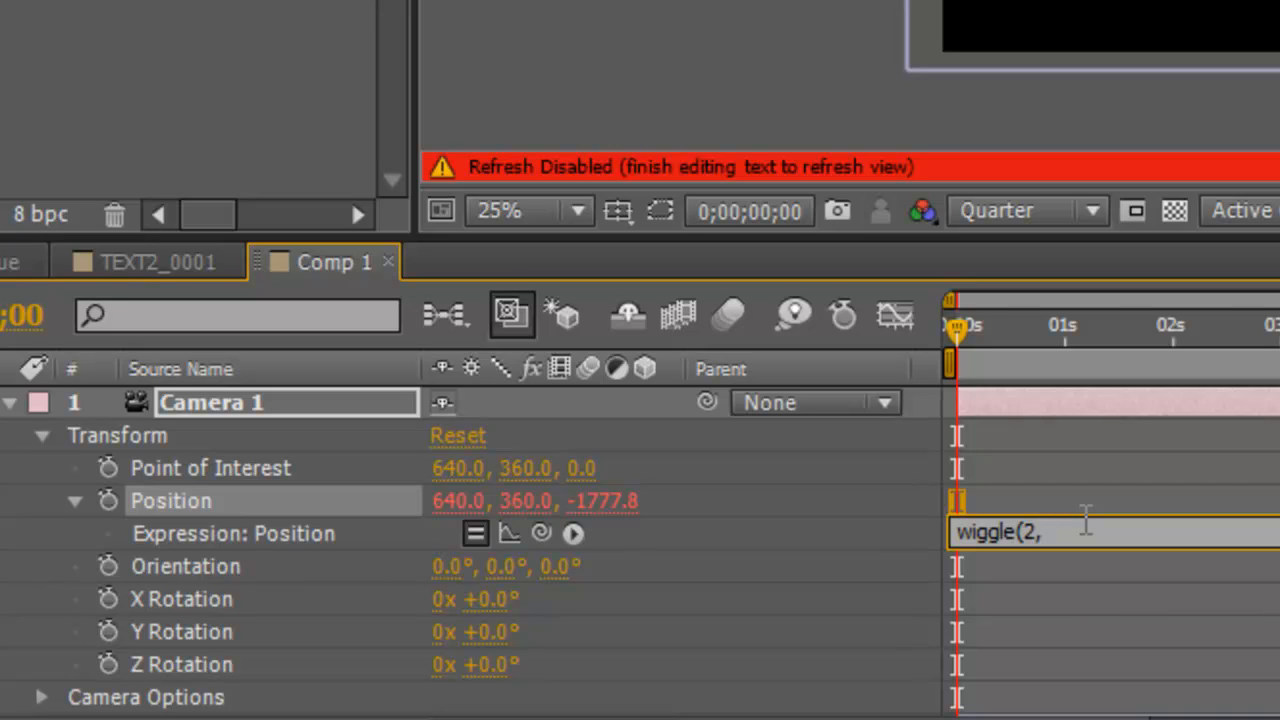
pyautogui.write('40')
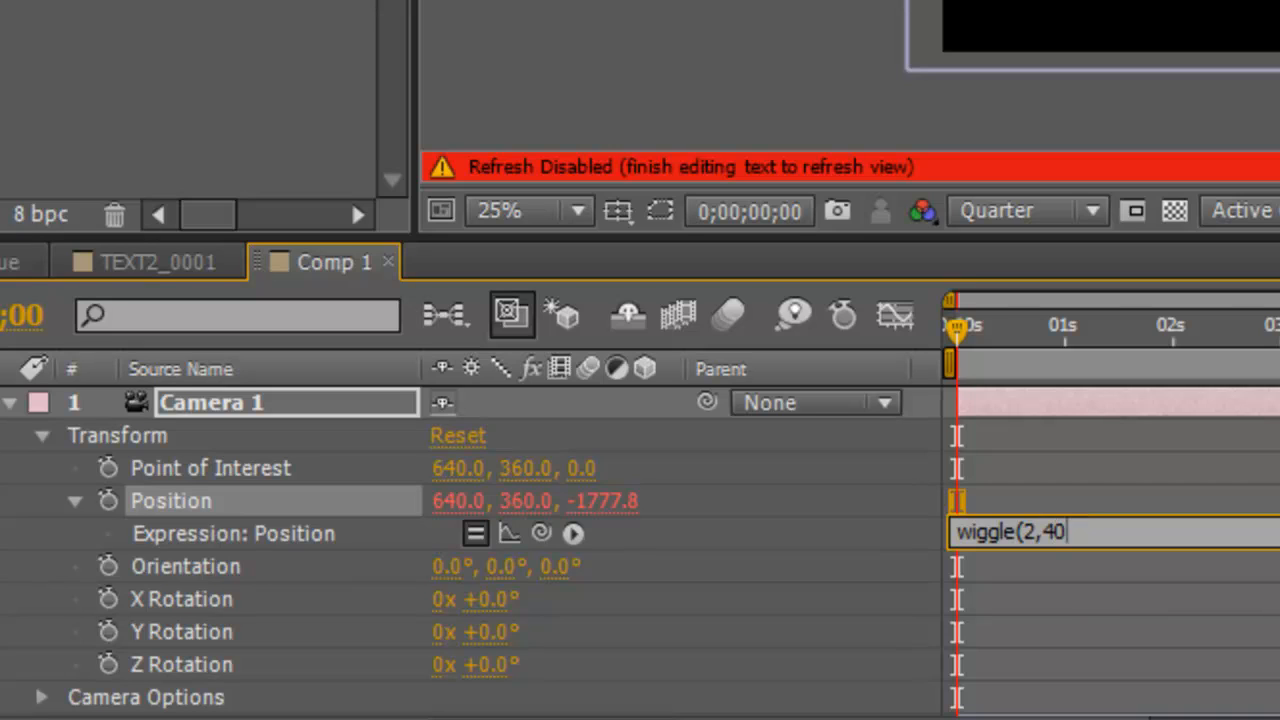
pyautogui.write(')')
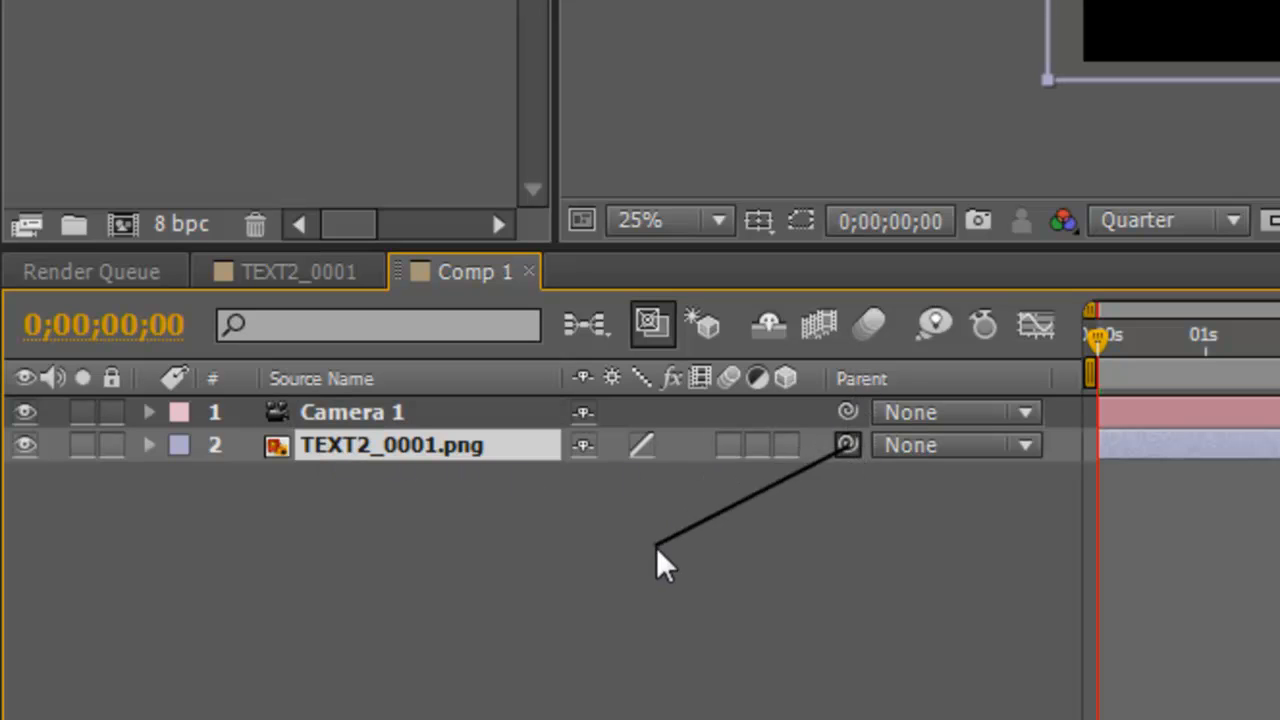
pyautogui.moveTo(860, 470)
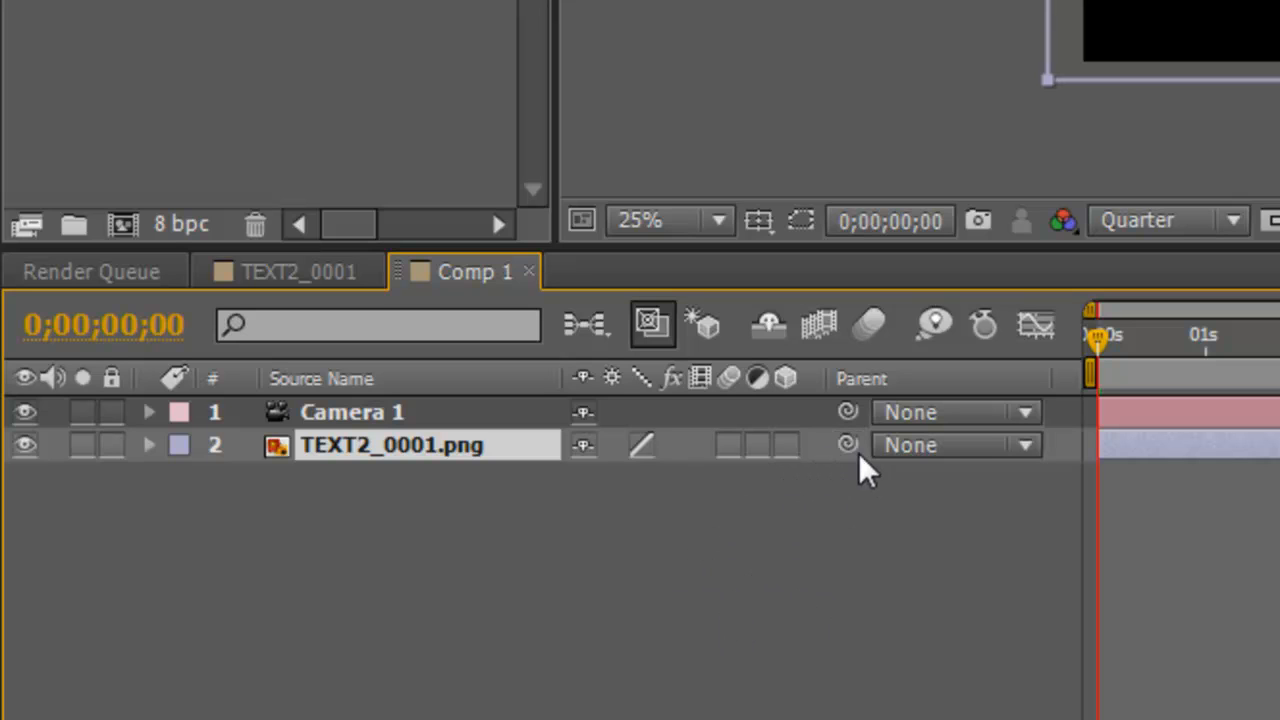
# Parent TEXT2_0001.png to Camera 1 with the pick whip and select the image layer
pyautogui.moveTo(848, 444); pyautogui.dragTo(360, 412)
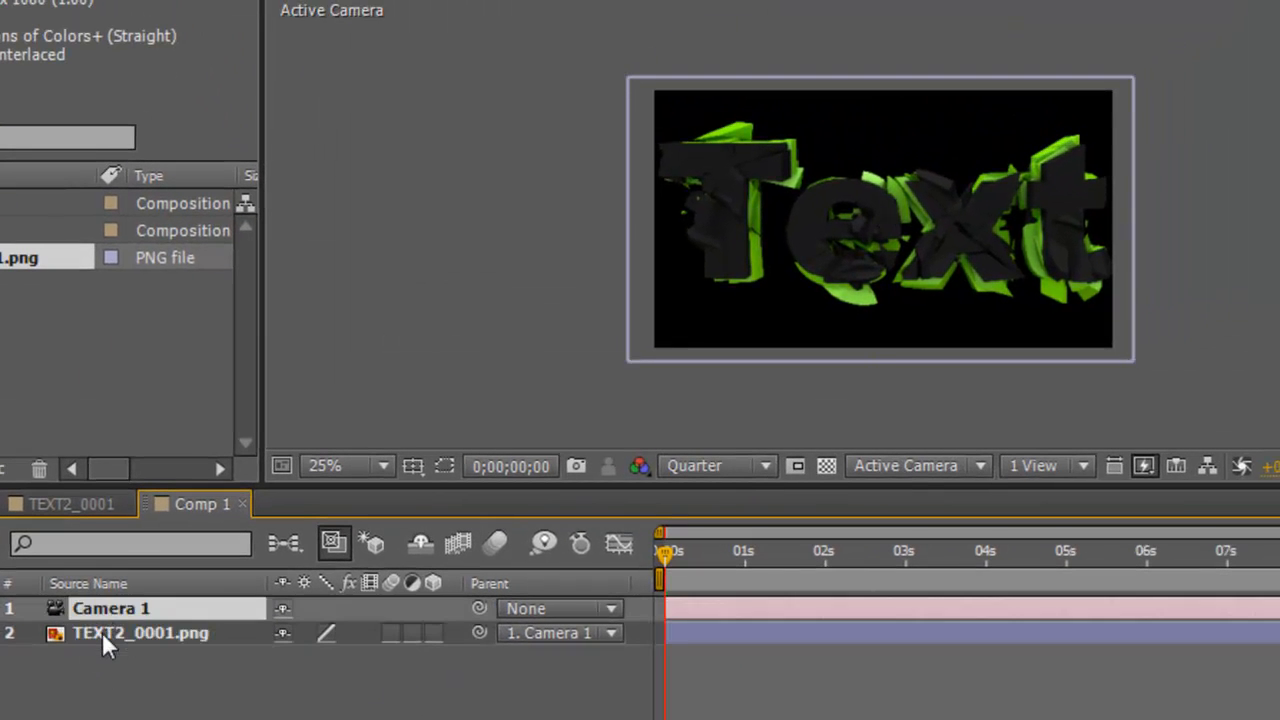
pyautogui.click(140, 632)
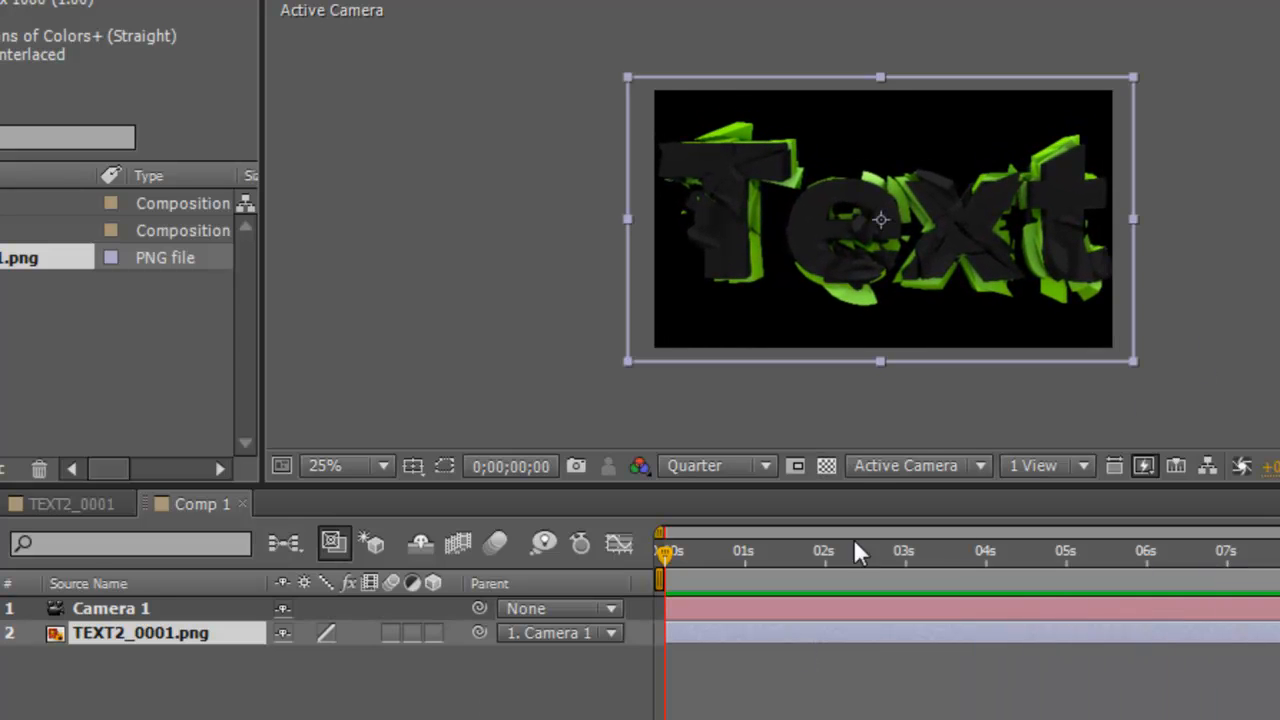
pyautogui.click(828, 464)
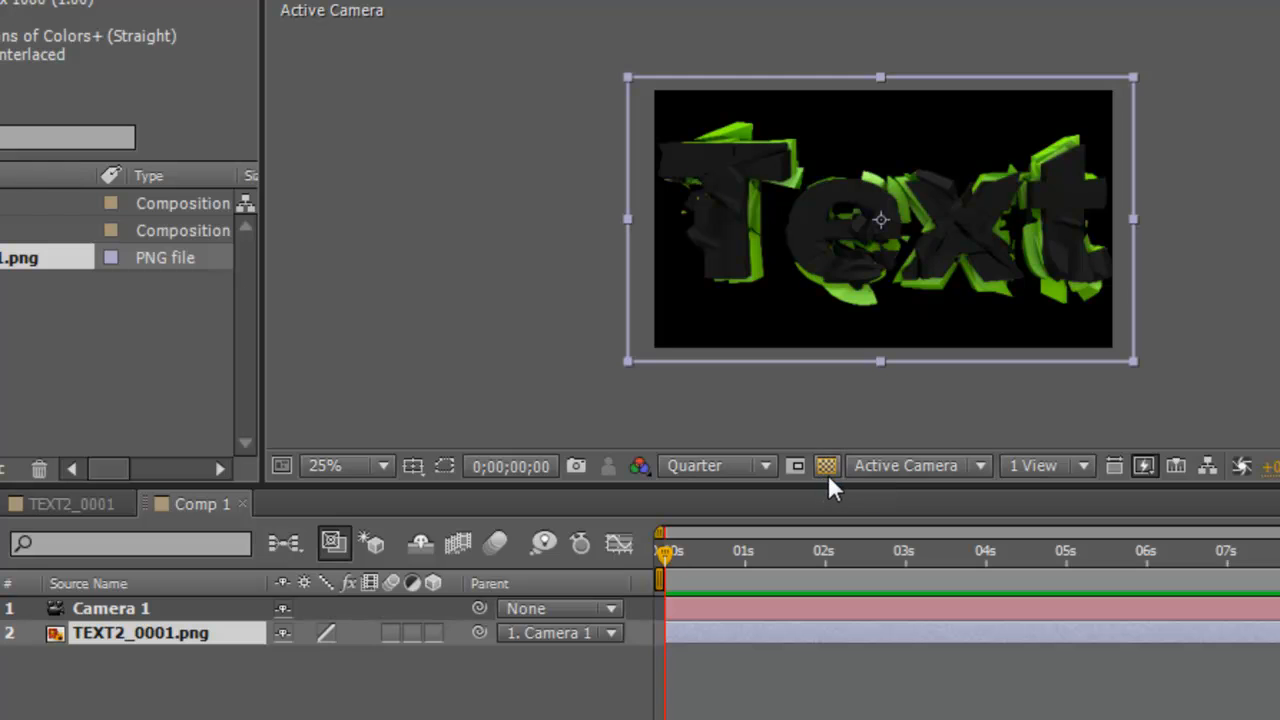